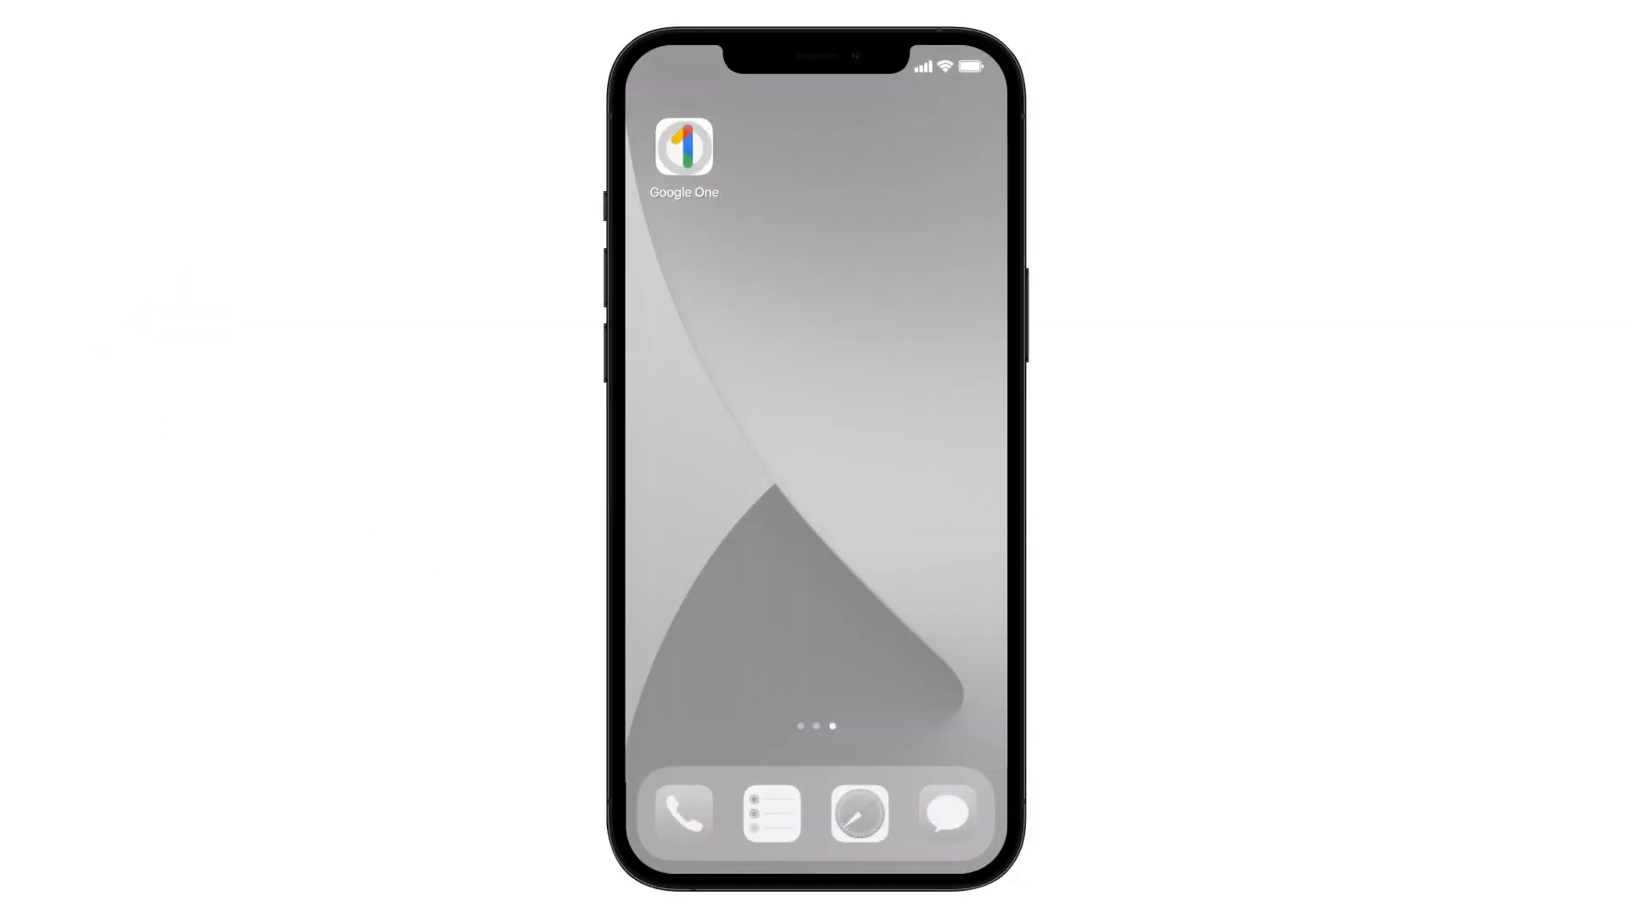
- Launch the Google One app from the iPhone home screen
{"action": "left_click", "coordinate": [684, 152]}
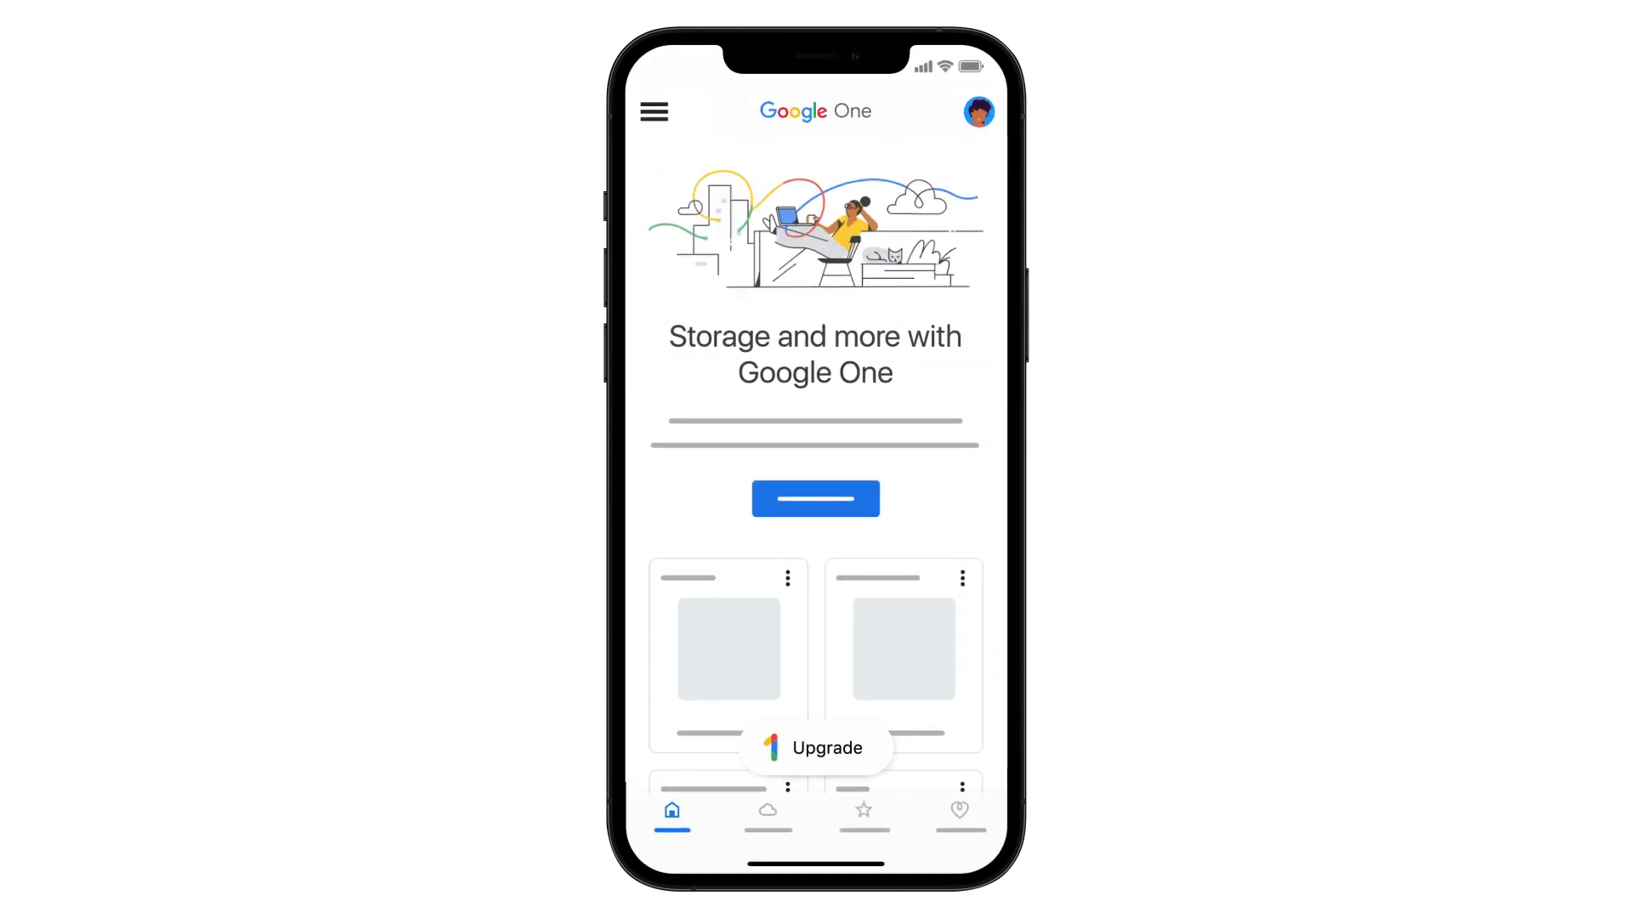
- View the upgrade plans and choose the recommended 100 GB plan
{"action": "left_click", "coordinate": [815, 747]}
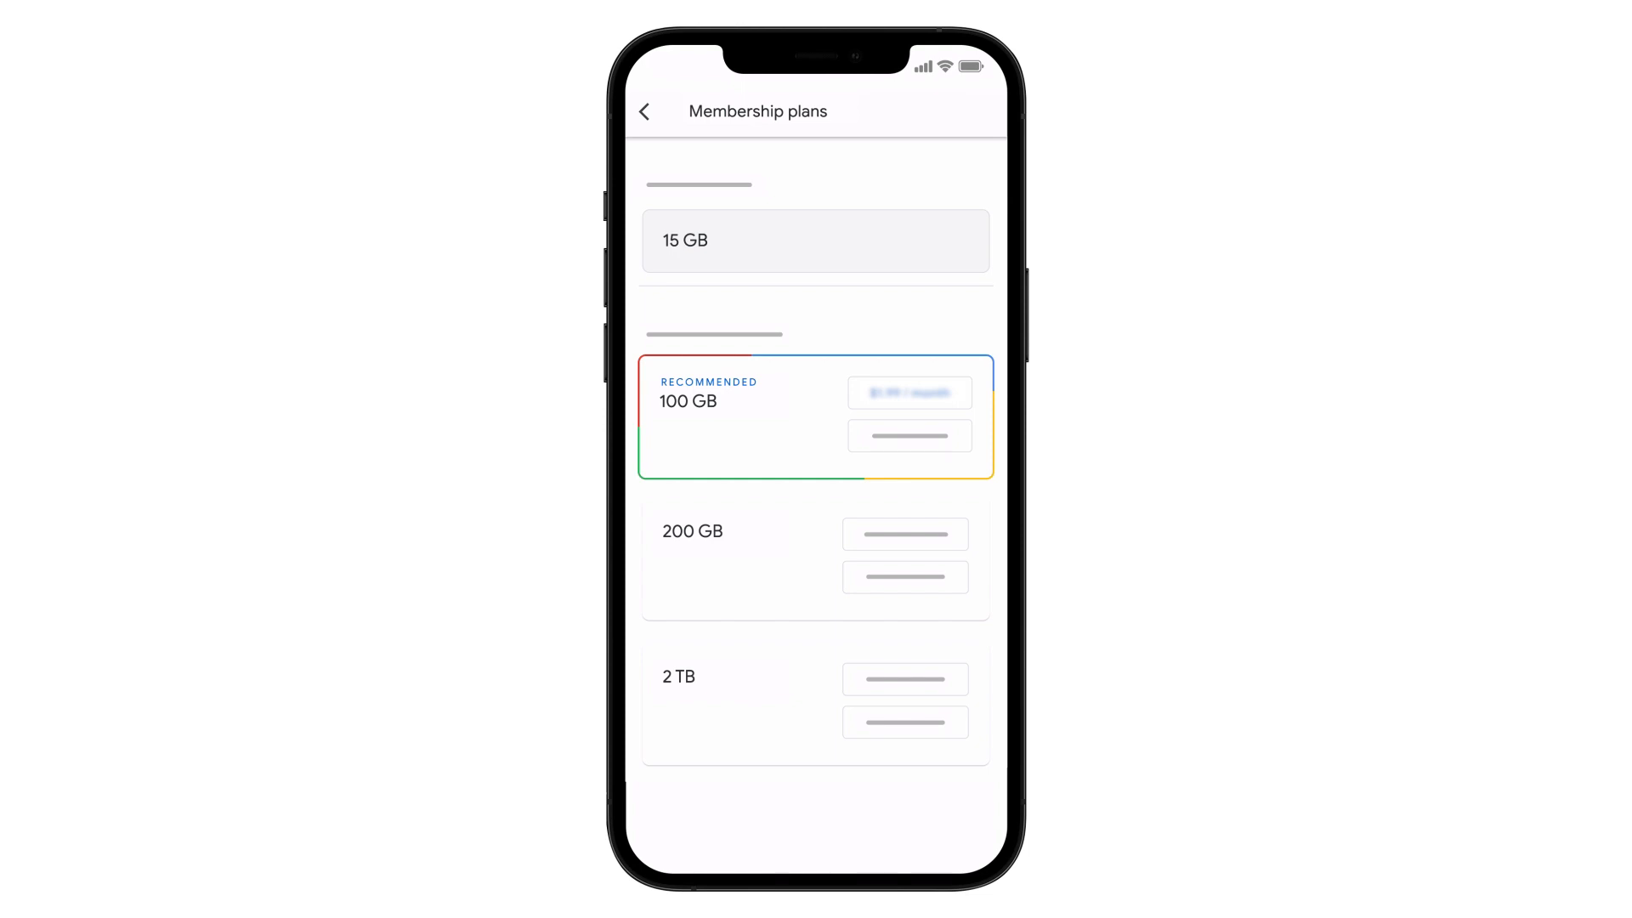
{"action": "left_click", "coordinate": [908, 393]}
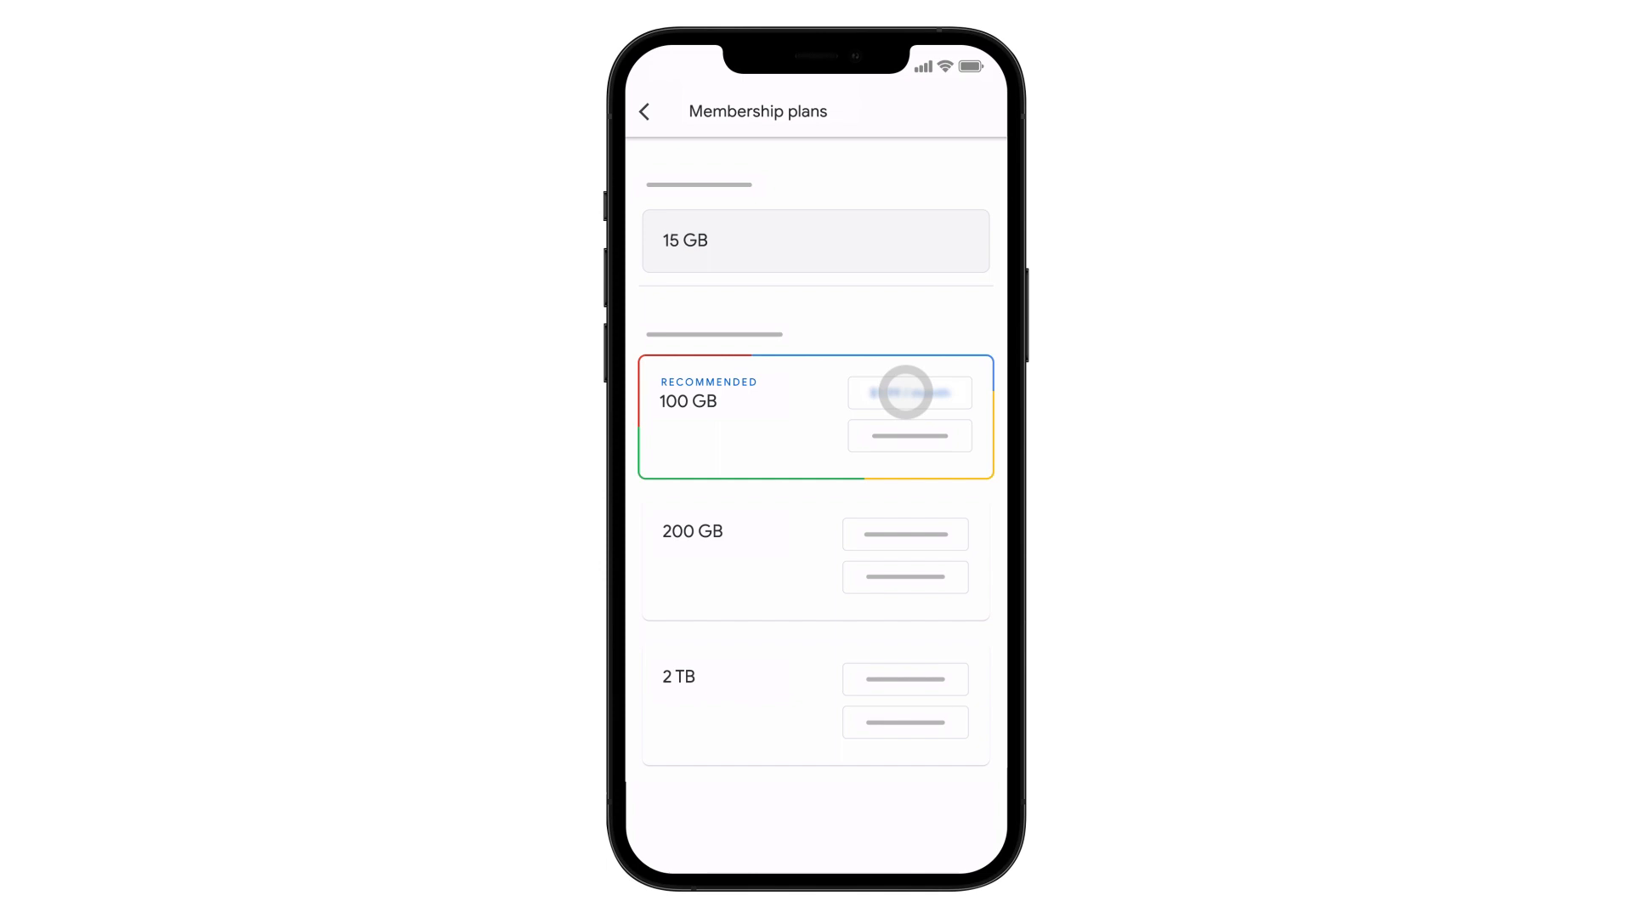
{"action": "left_click", "coordinate": [908, 393]}
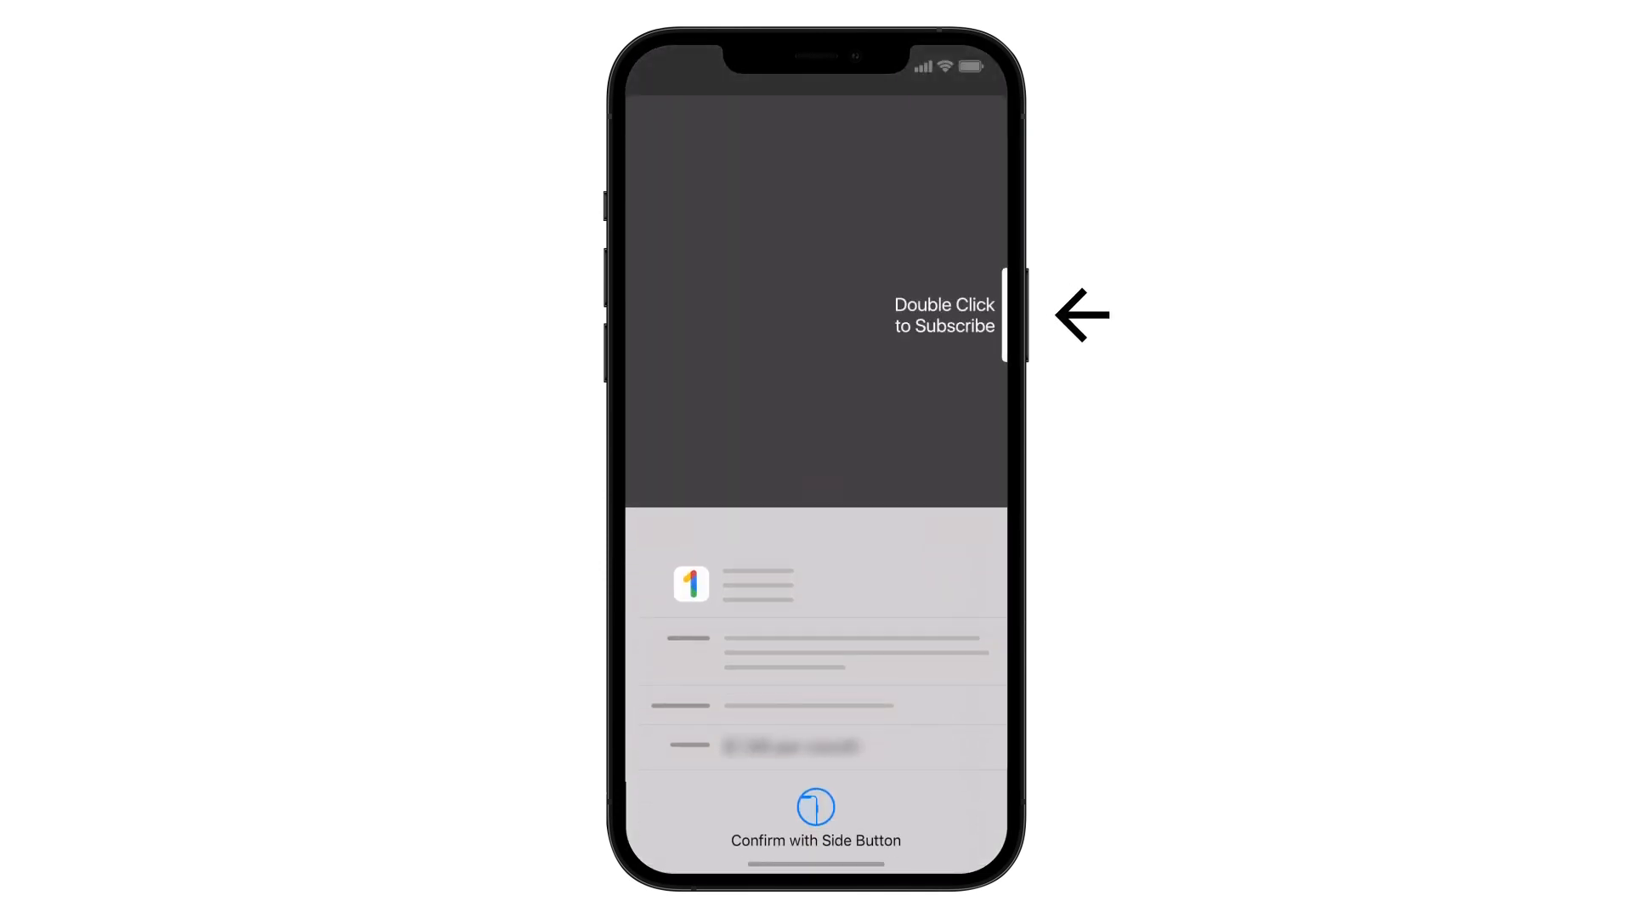
- Confirm the 100 GB purchase, dismiss the welcome screen, and return home
{"action": "double_click", "coordinate": [1009, 314]}
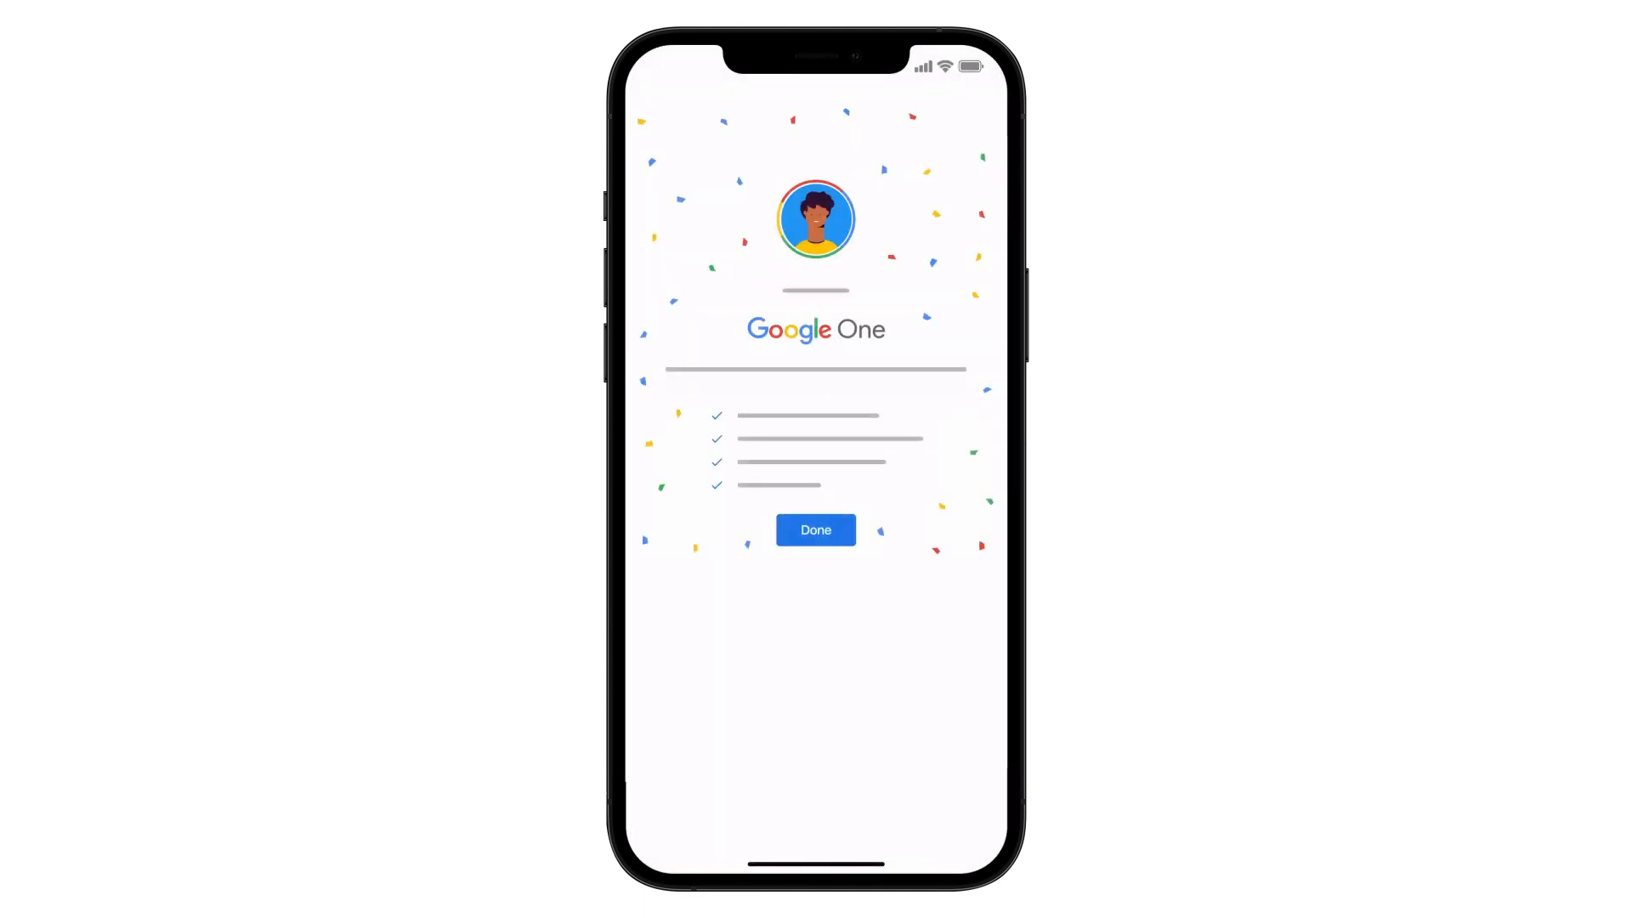
{"action": "left_click", "coordinate": [816, 529]}
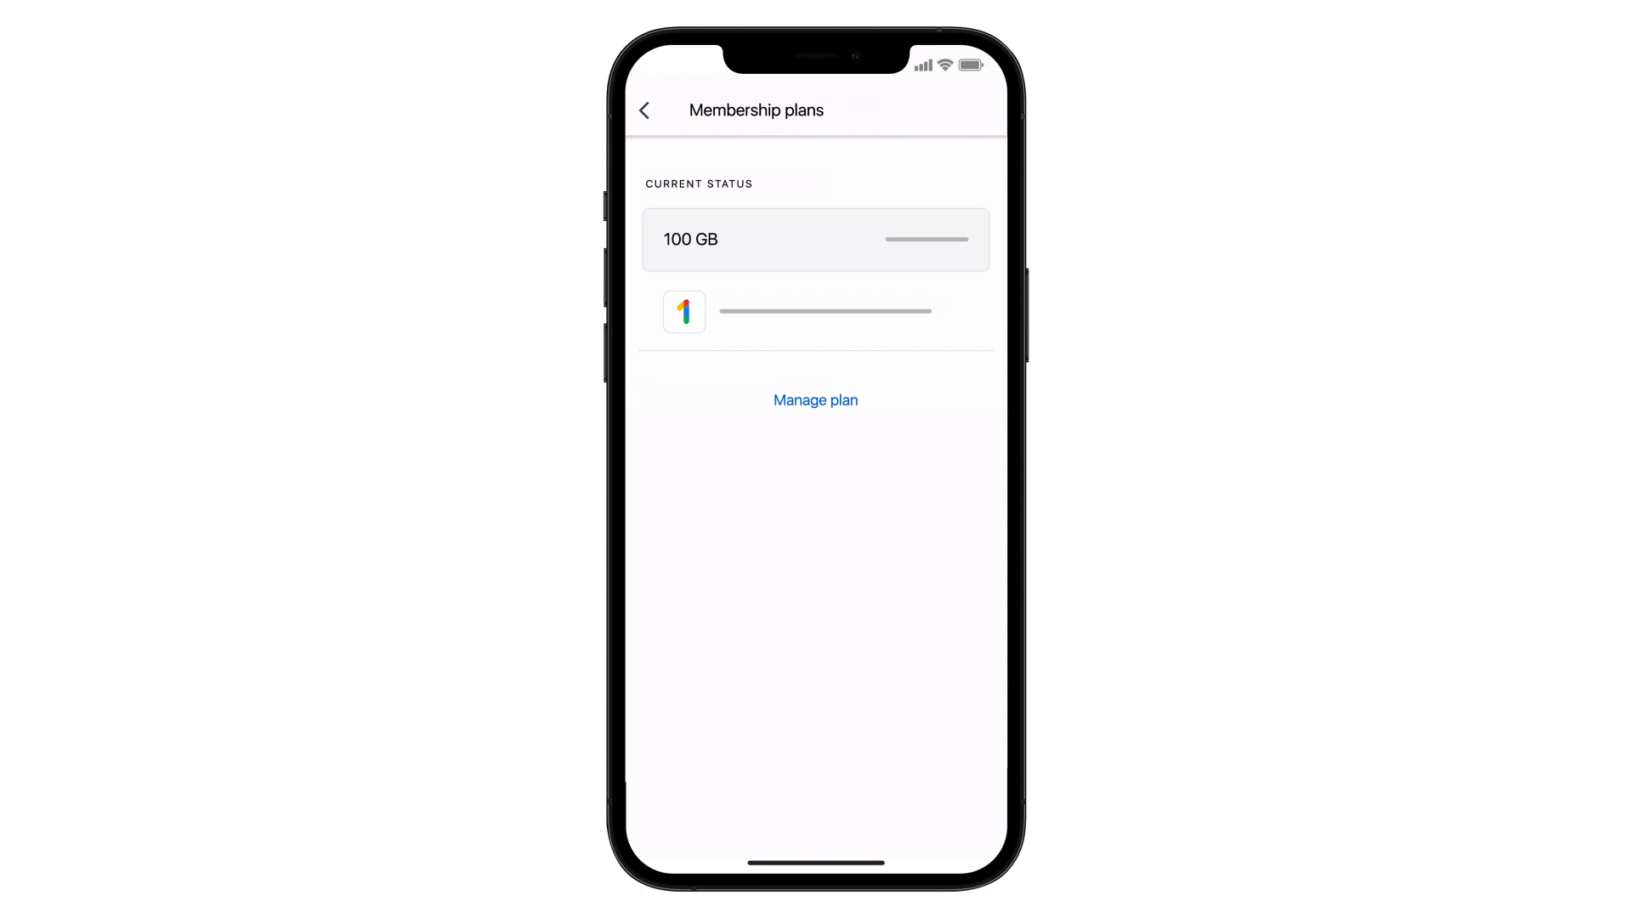
{"action": "left_click", "coordinate": [815, 400]}
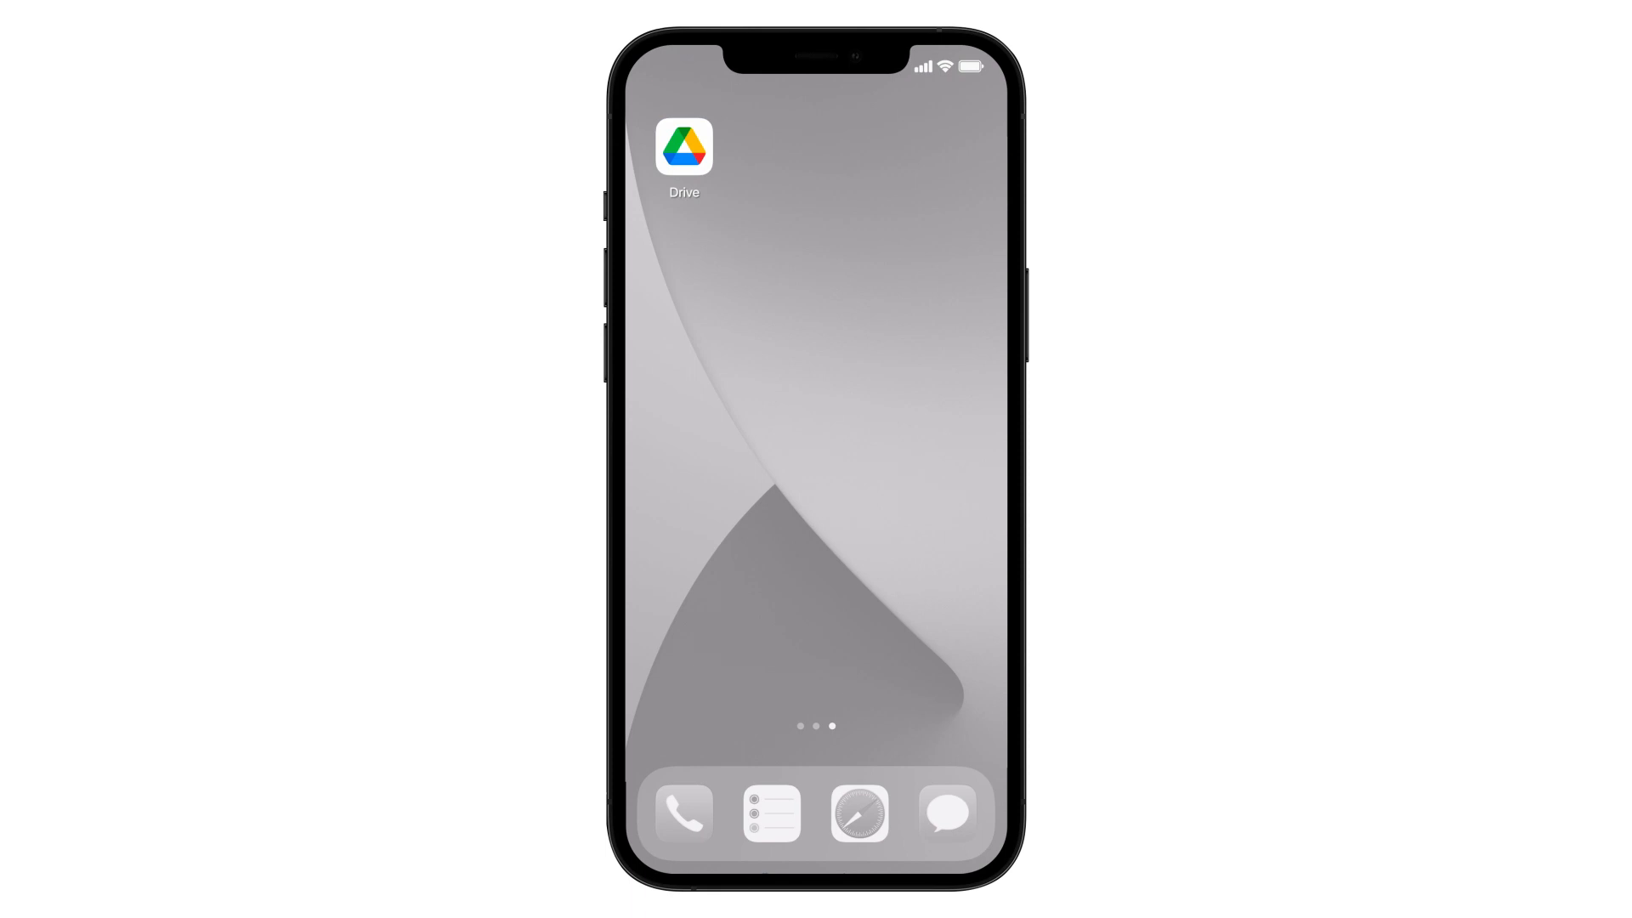
- Launch Google Drive and view its 100 GB, 200 GB and 2 TB storage plans
{"action": "left_click", "coordinate": [684, 147]}
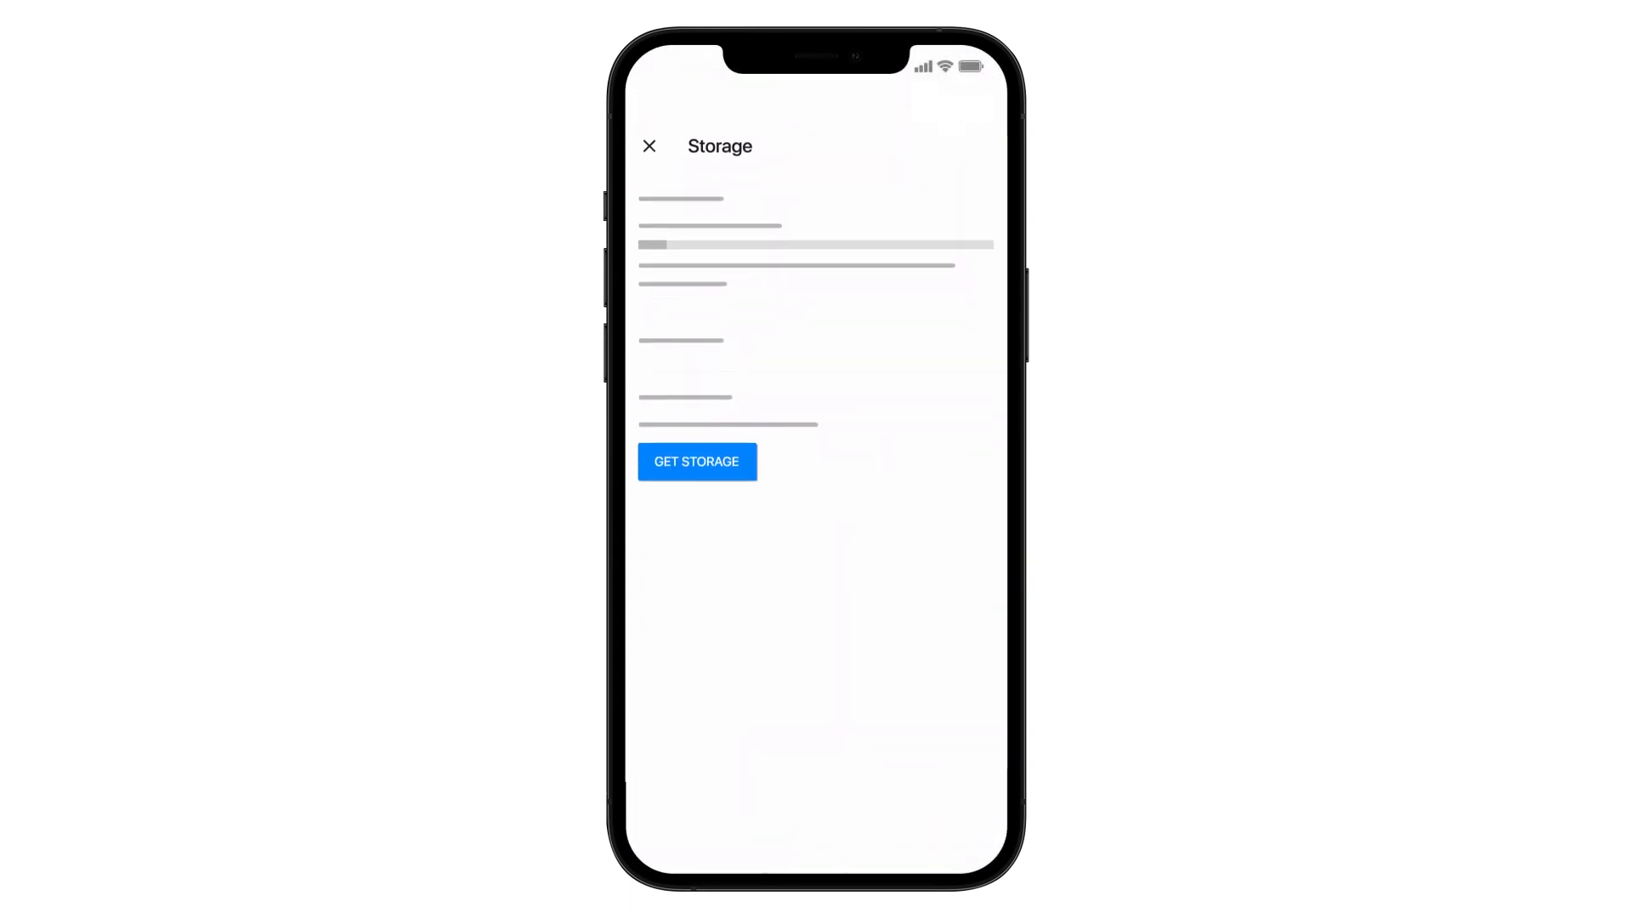
{"action": "left_click", "coordinate": [696, 460]}
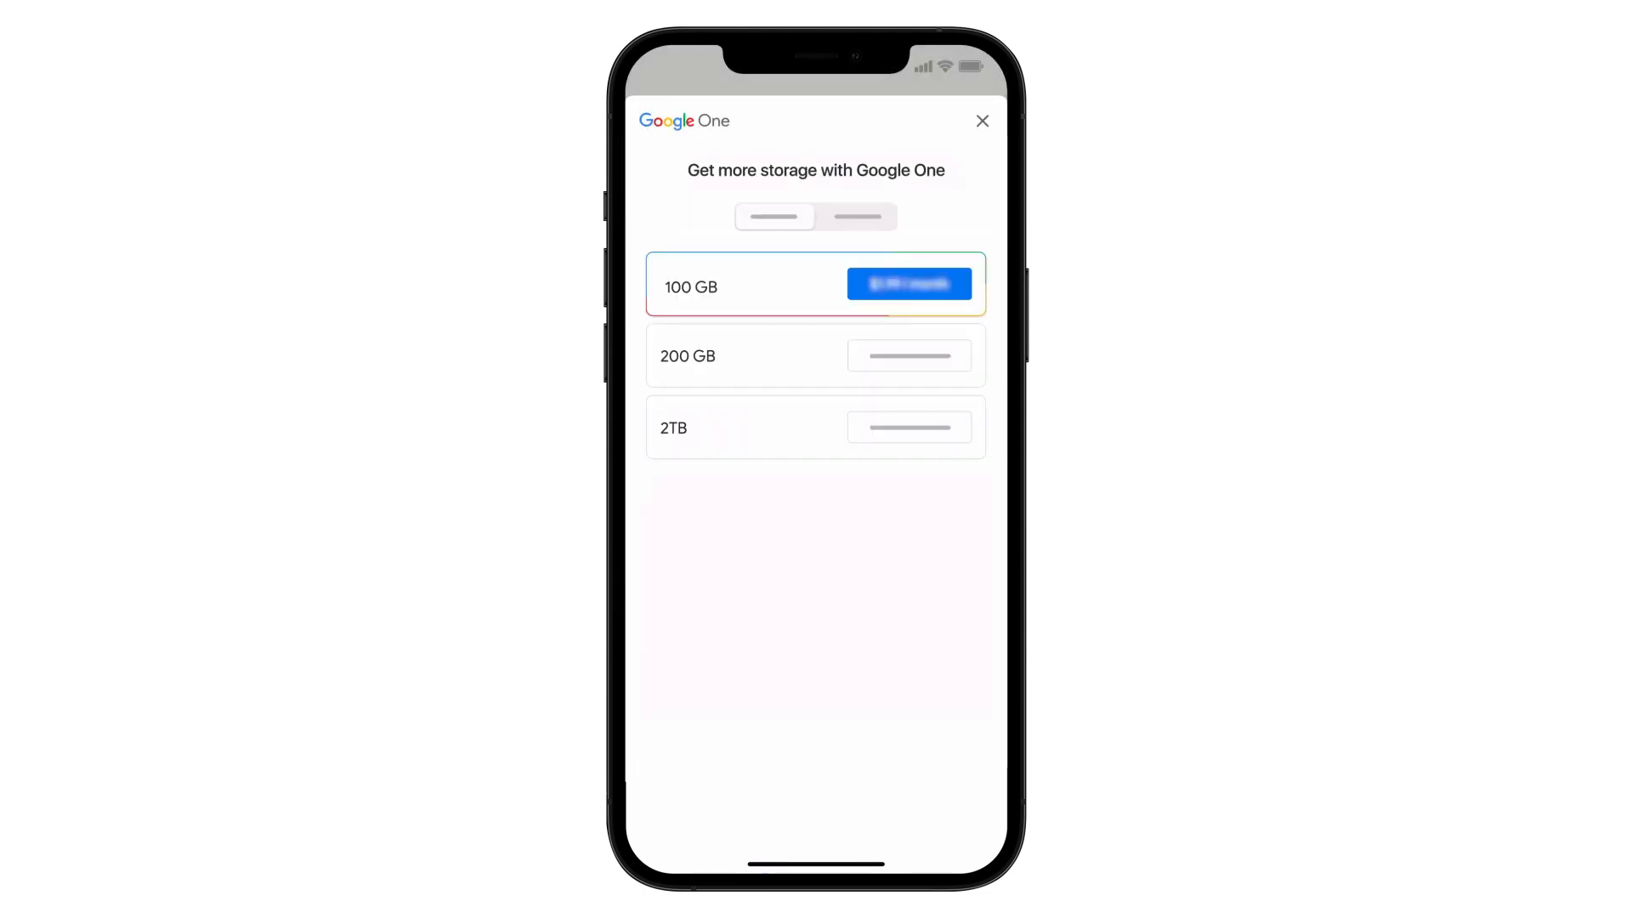